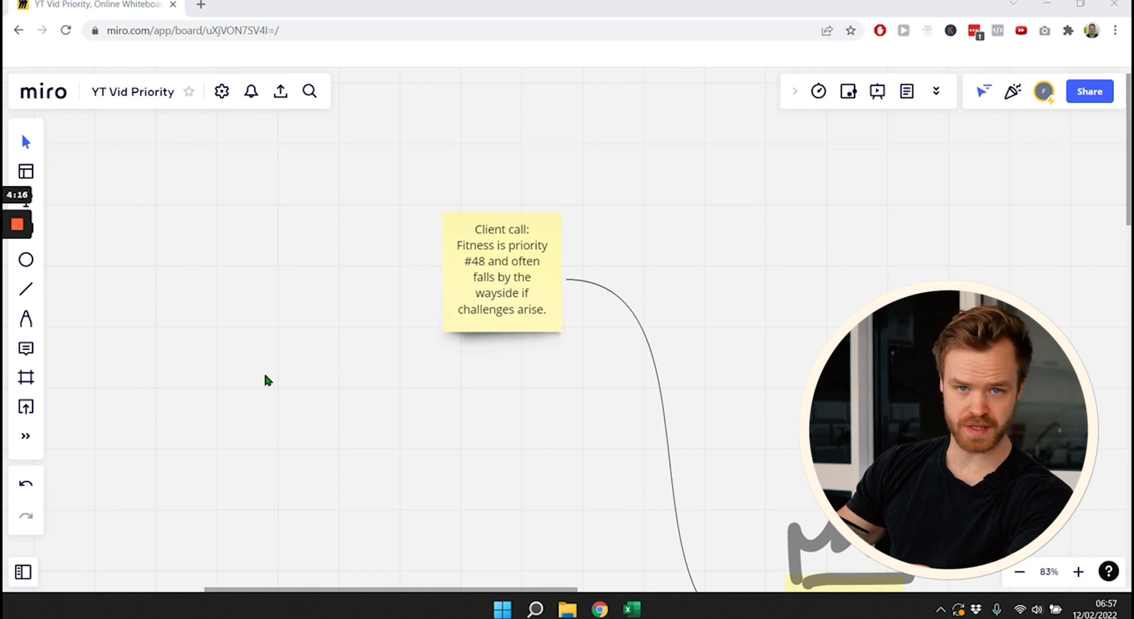
mouse_move(441, 271)
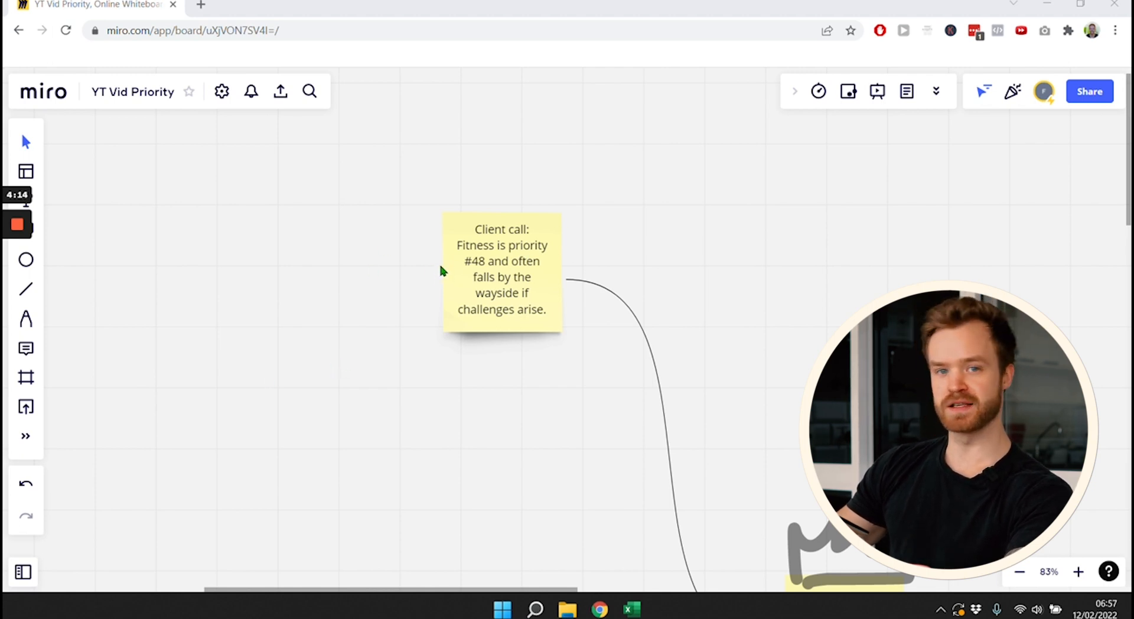
mouse_move(396, 269)
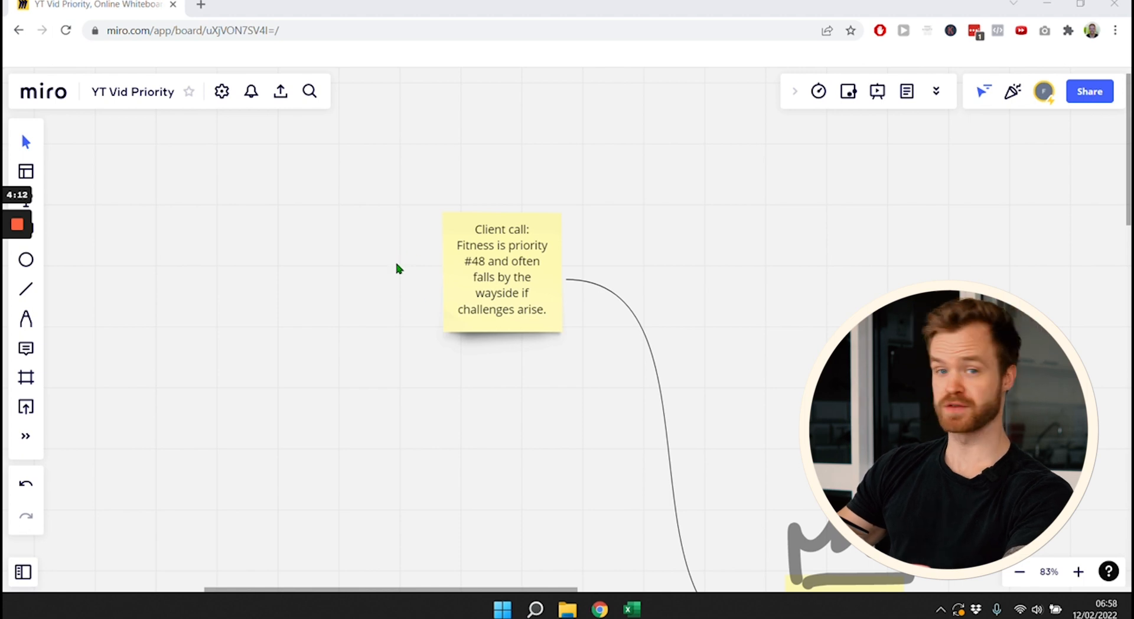
mouse_move(498, 273)
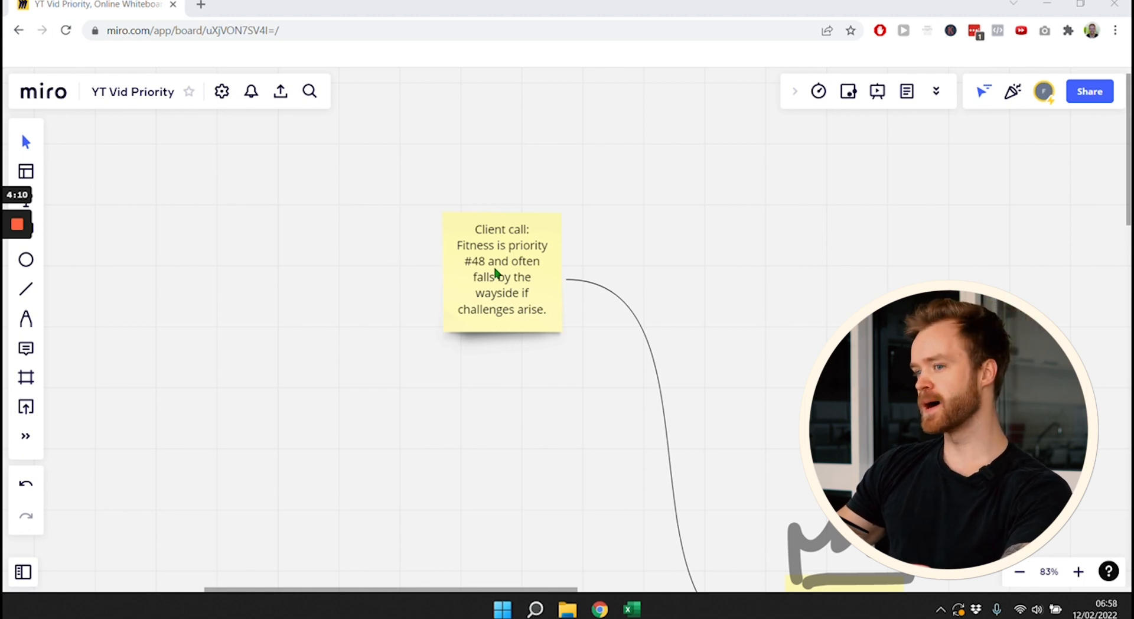
mouse_move(364, 259)
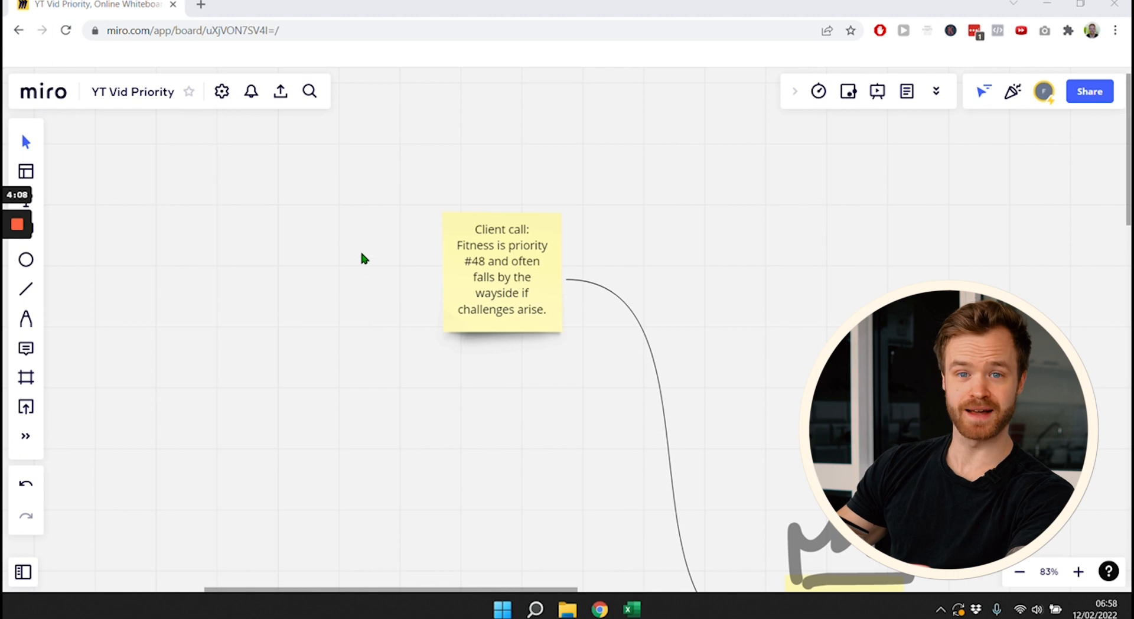
mouse_move(526, 276)
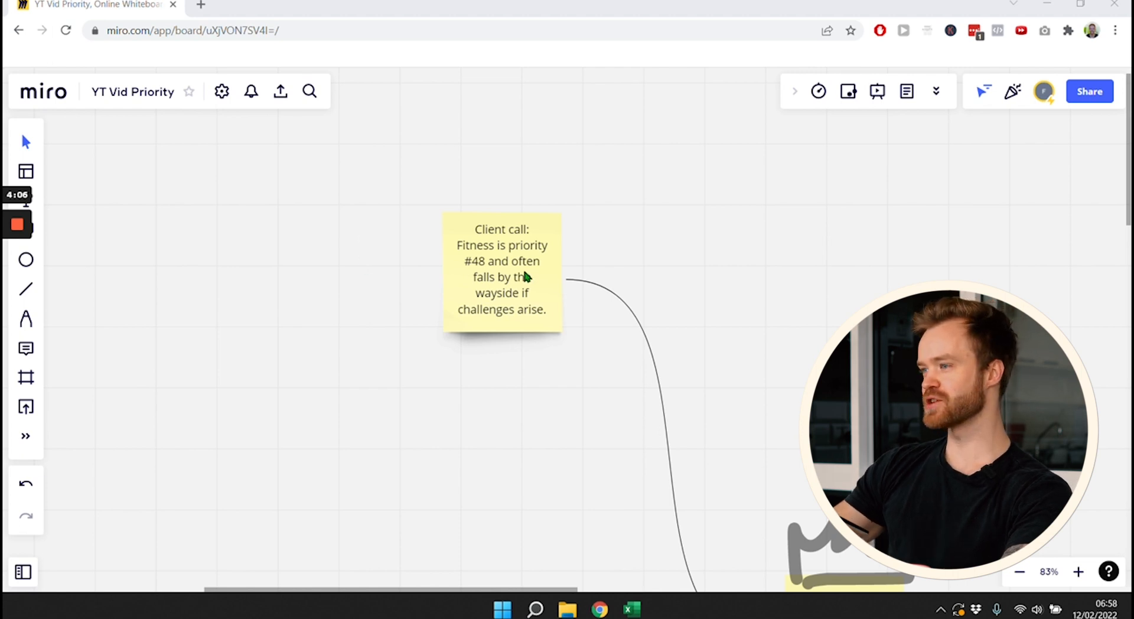
mouse_move(655, 261)
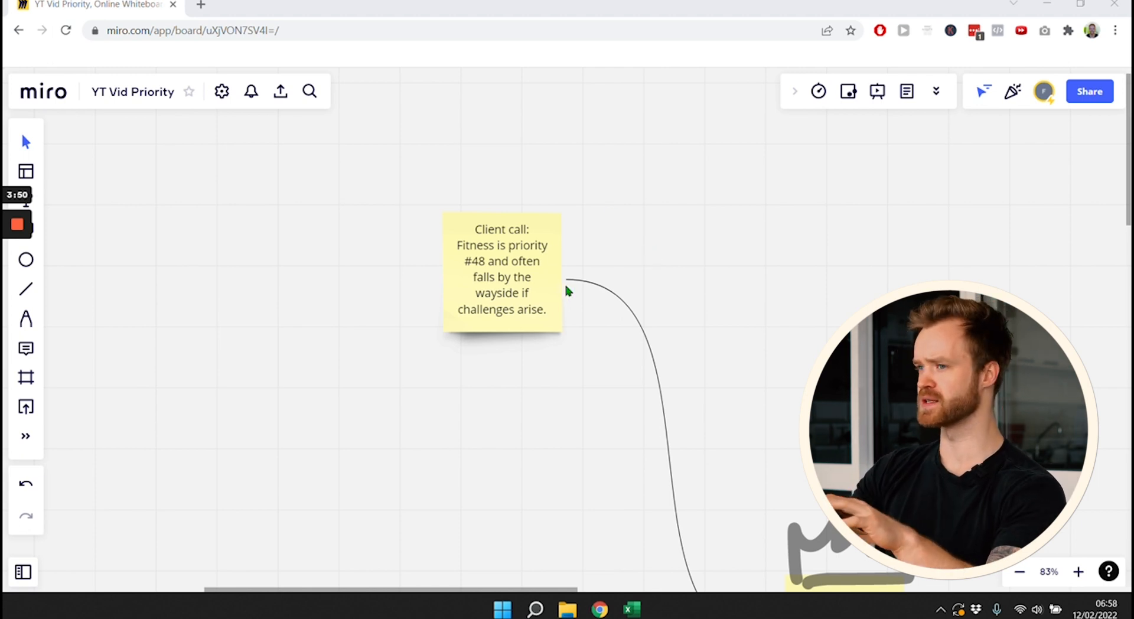
scroll("down", 3)
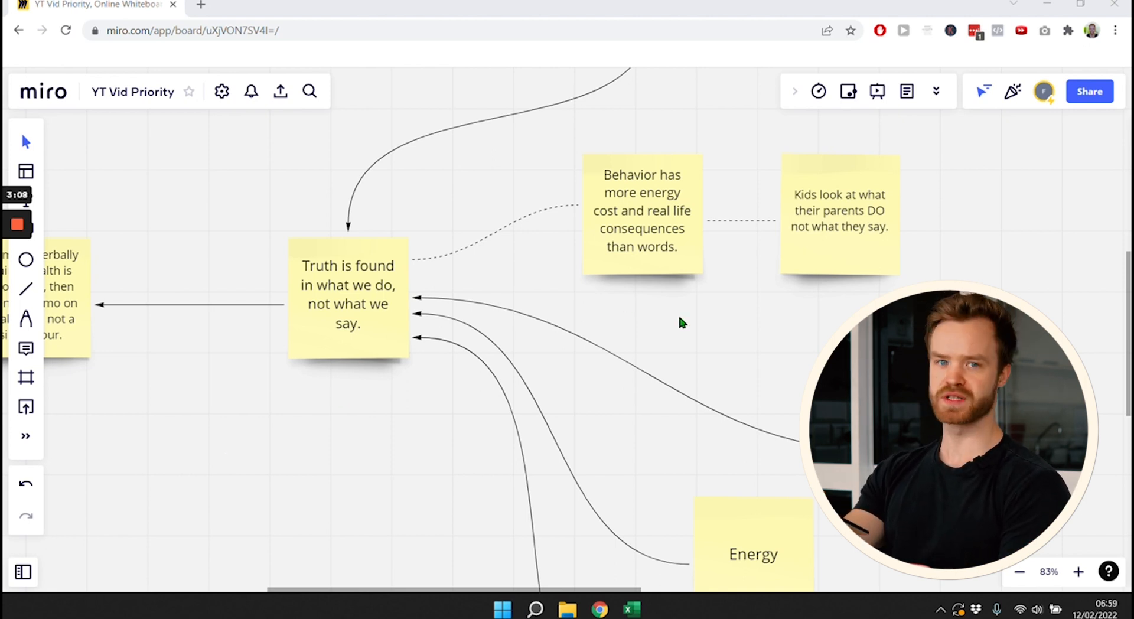
mouse_move(690, 191)
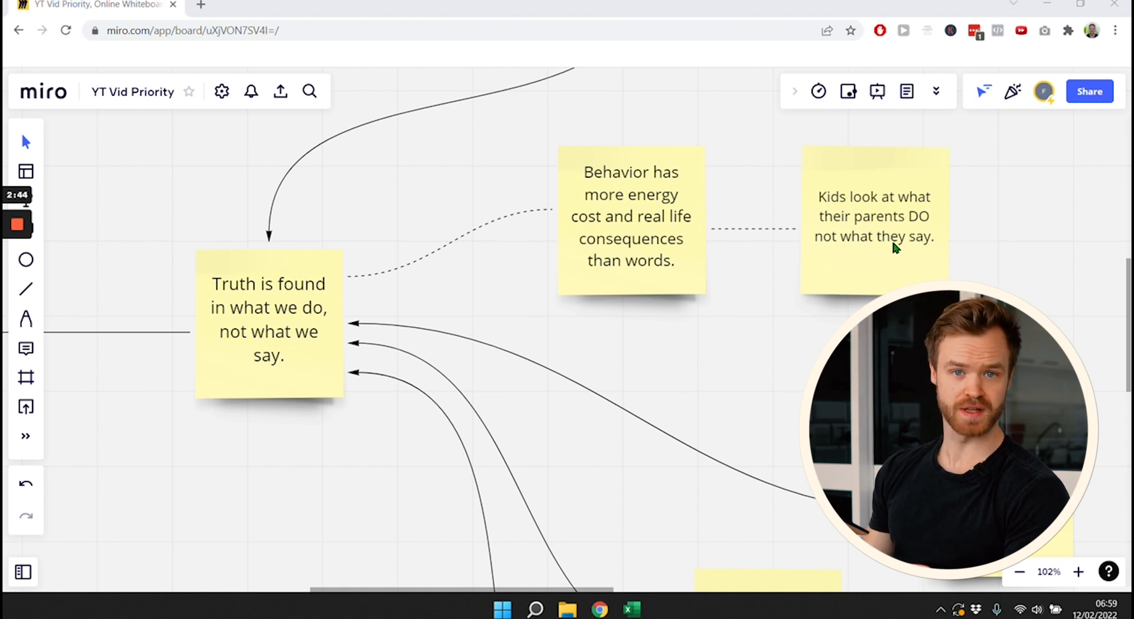
scroll("down", 3)
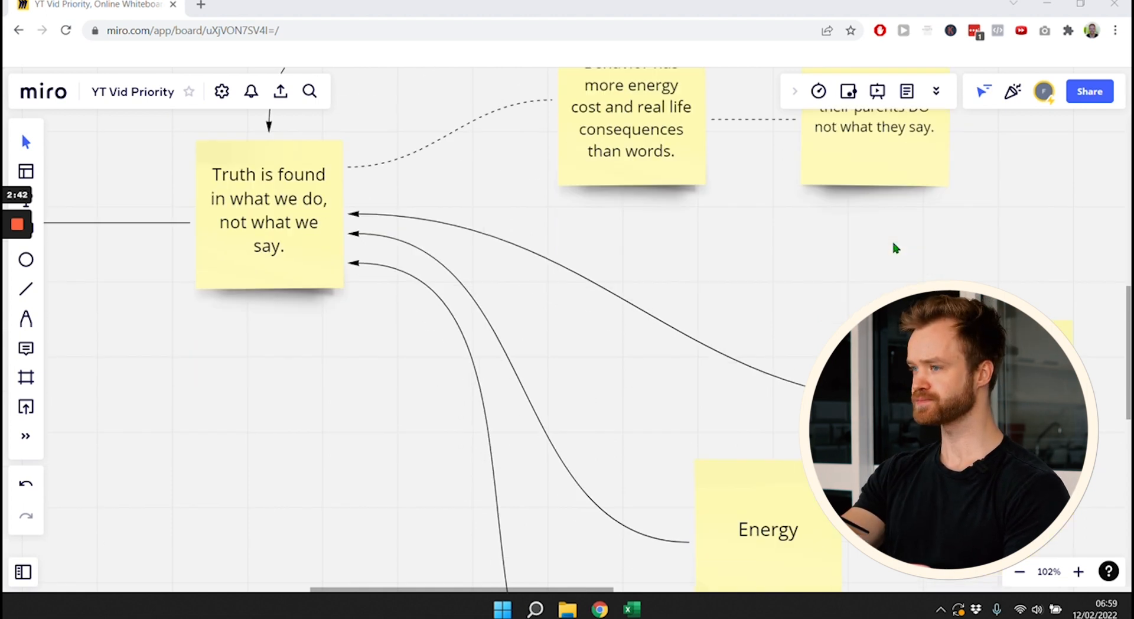
scroll("down", 3)
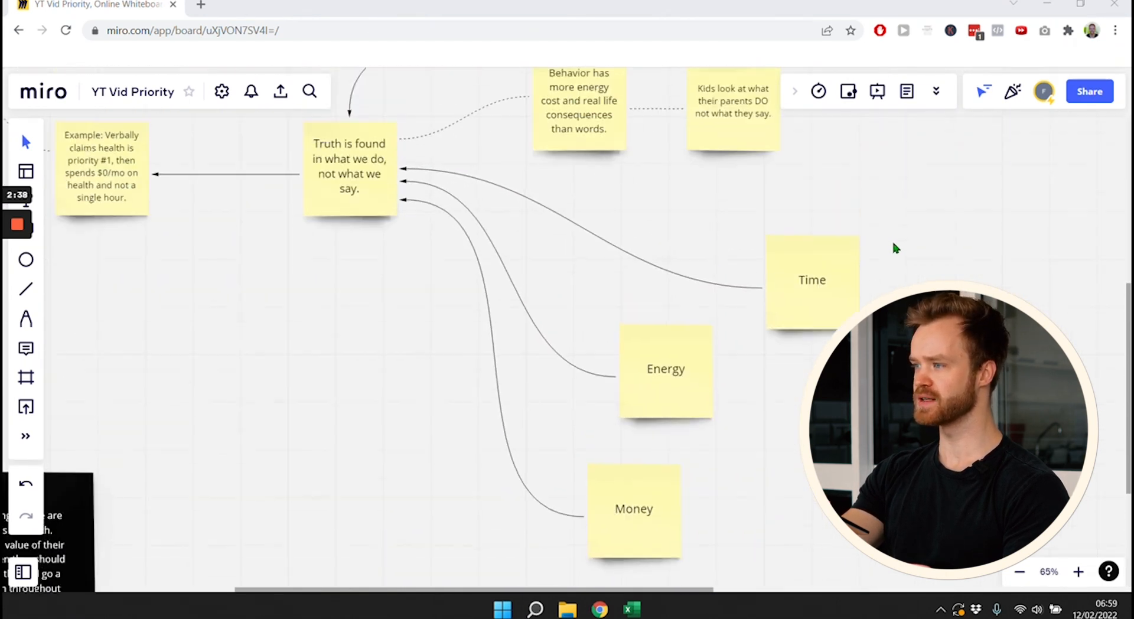
mouse_move(597, 376)
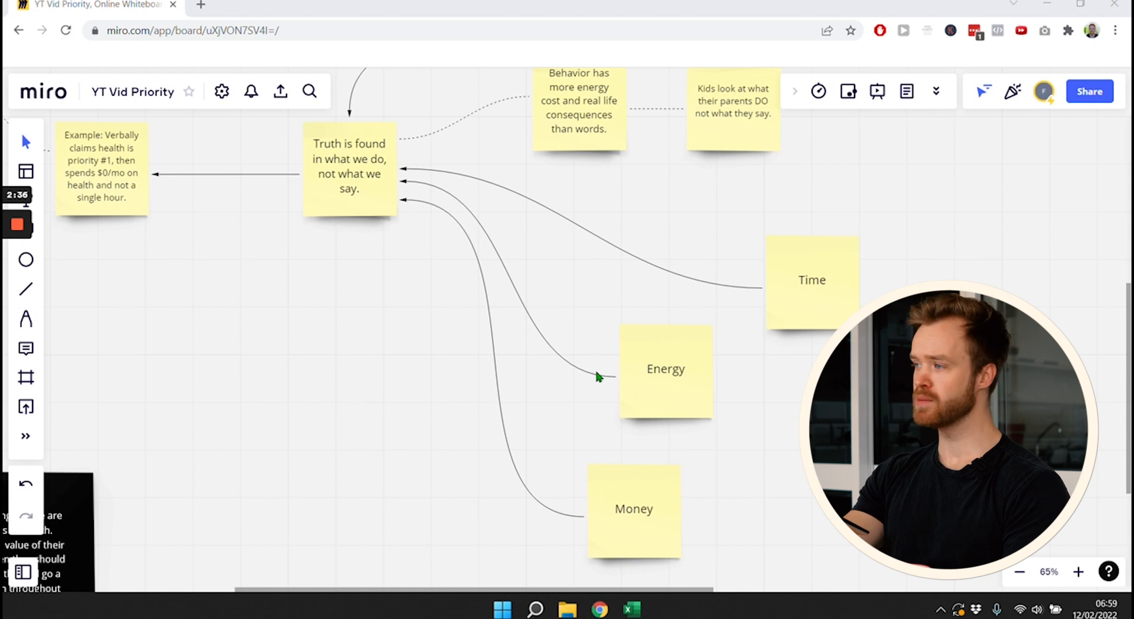
mouse_move(645, 518)
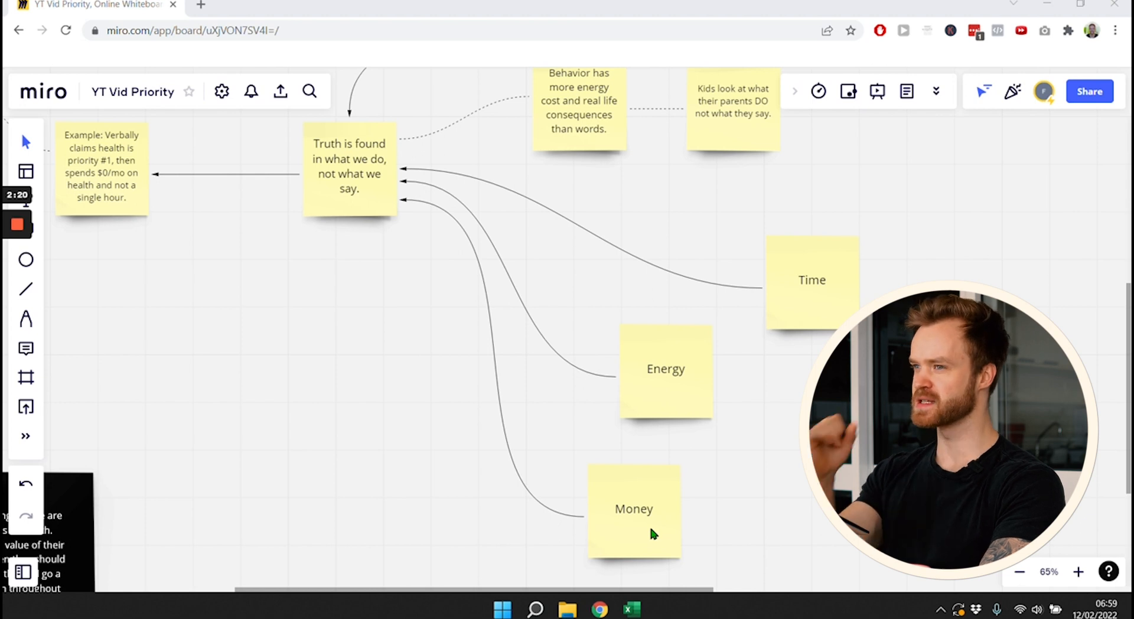
mouse_move(809, 274)
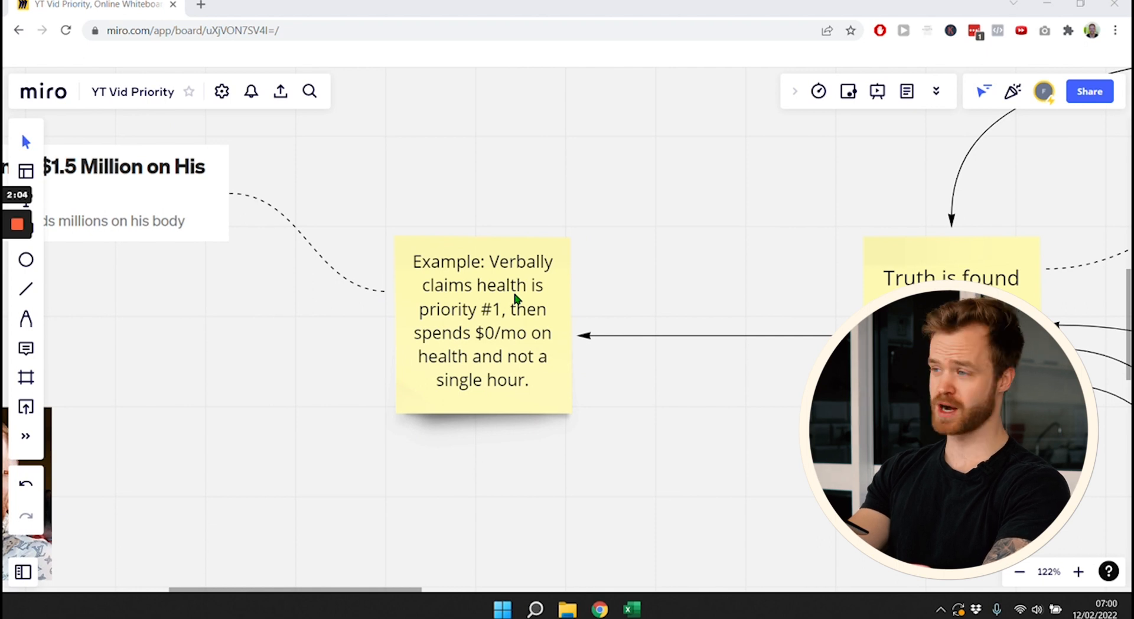
scroll("down", 3)
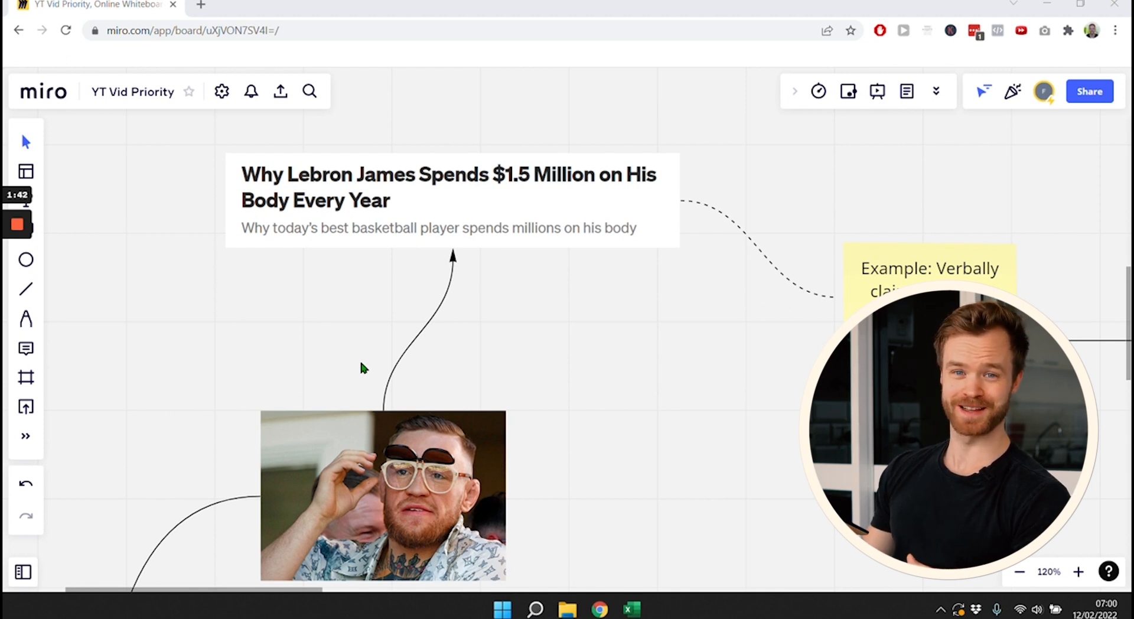
scroll("down", 3)
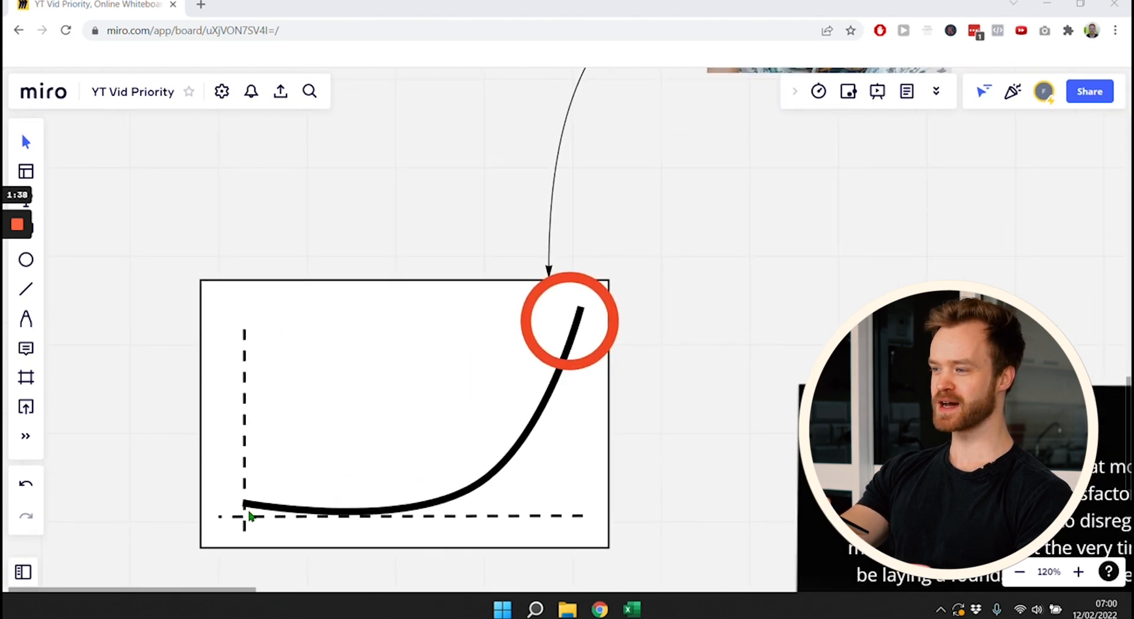
mouse_move(328, 530)
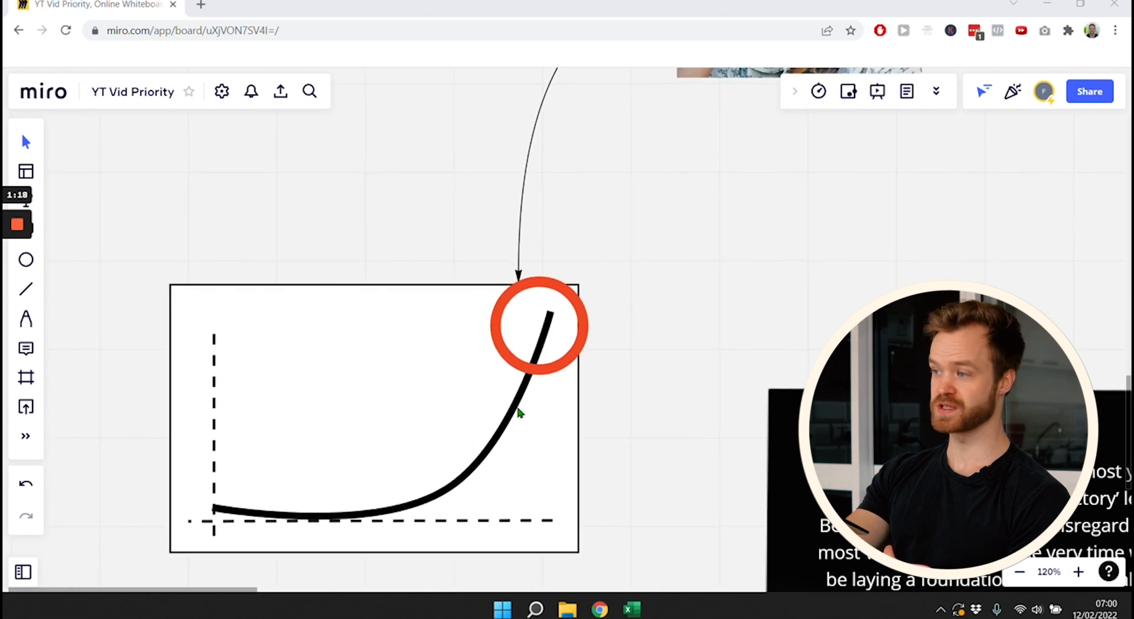
mouse_move(525, 319)
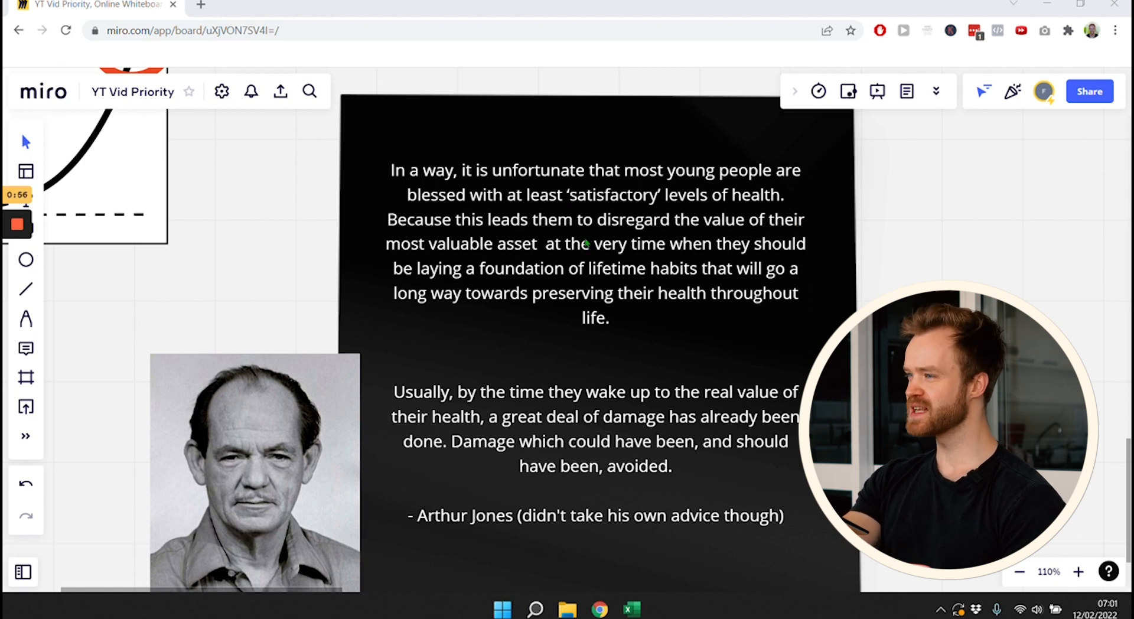
mouse_move(528, 262)
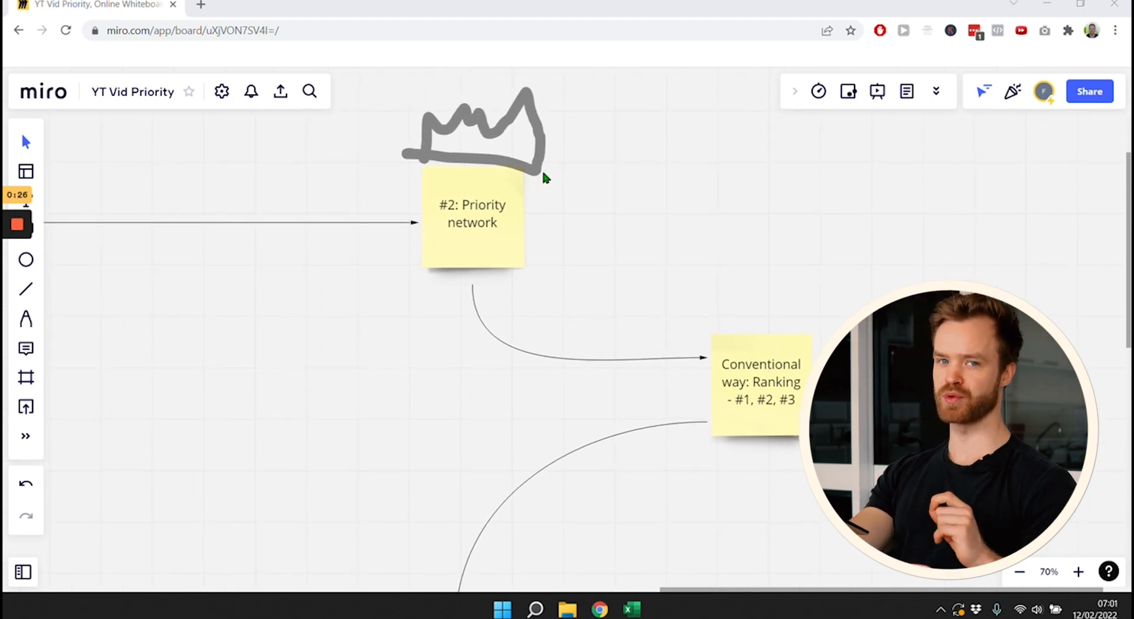
mouse_move(790, 454)
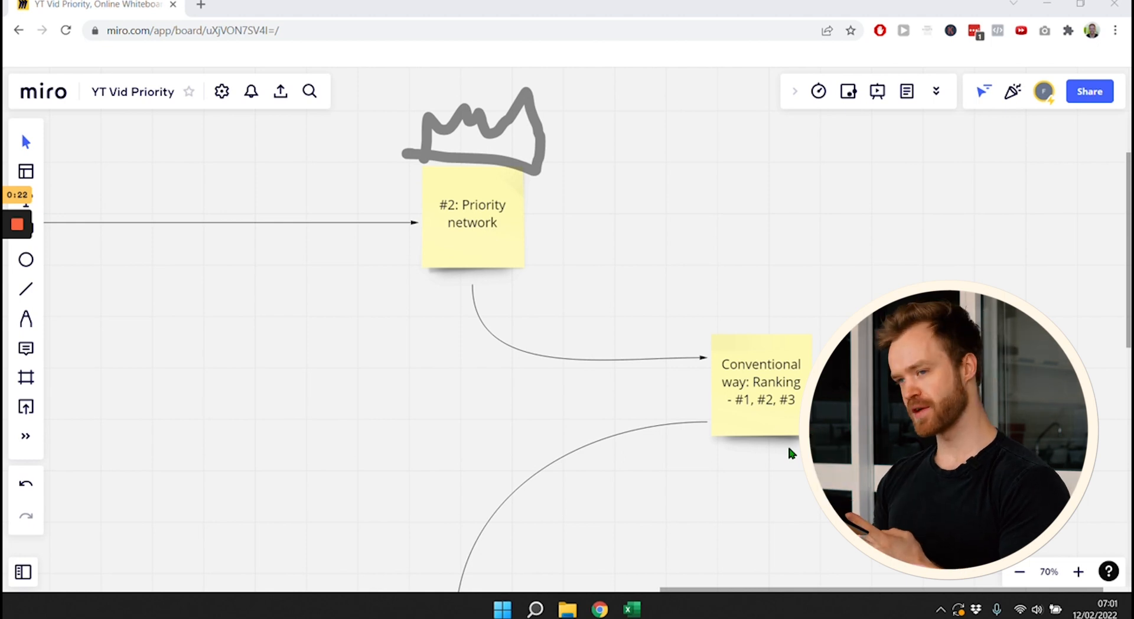
scroll("down", 3)
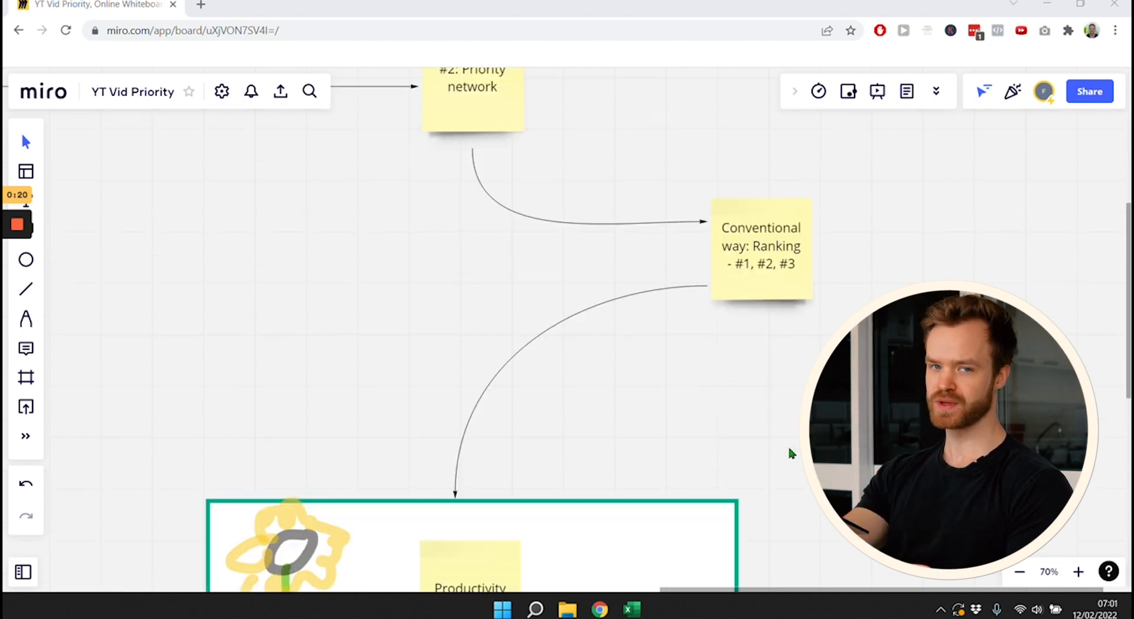